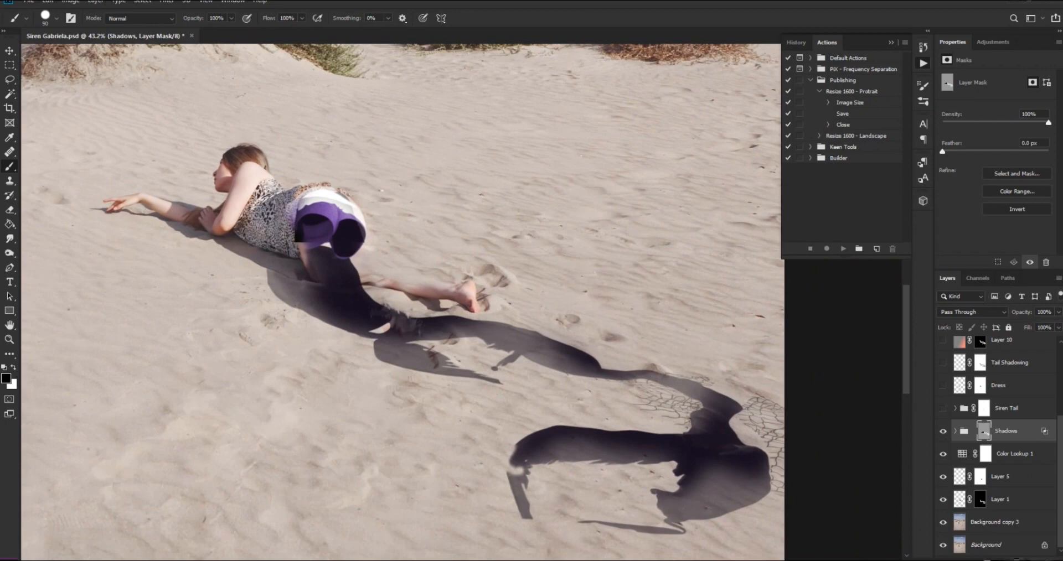
Step: Switch from the Siren Gabriela.psd composite to the IB_07184.jpg beach photo
click(955, 431)
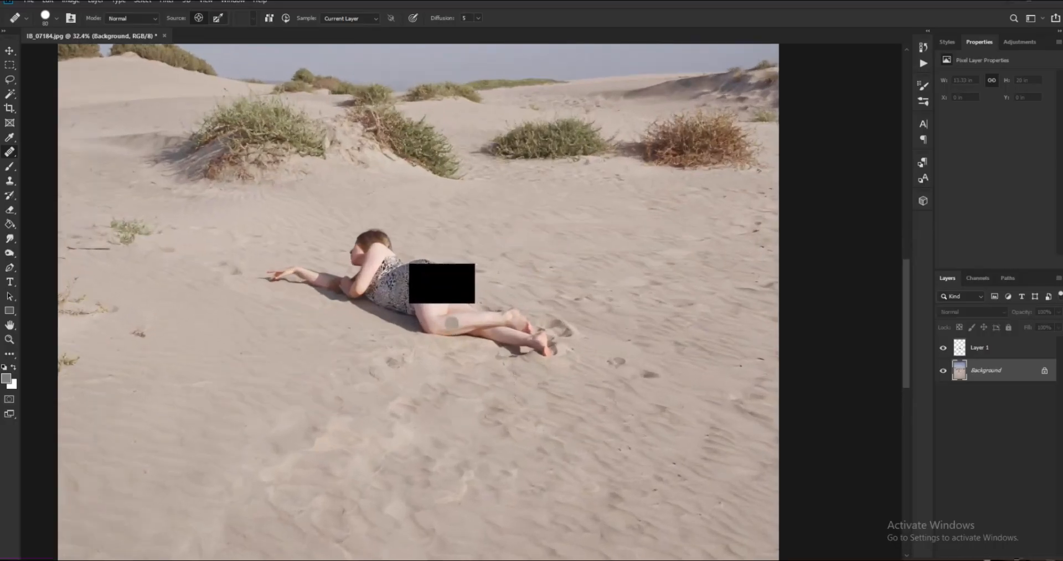
Step: Zoom into the beach photo and create Layer 2 via Layer > New > Layer
scroll(down, 3)
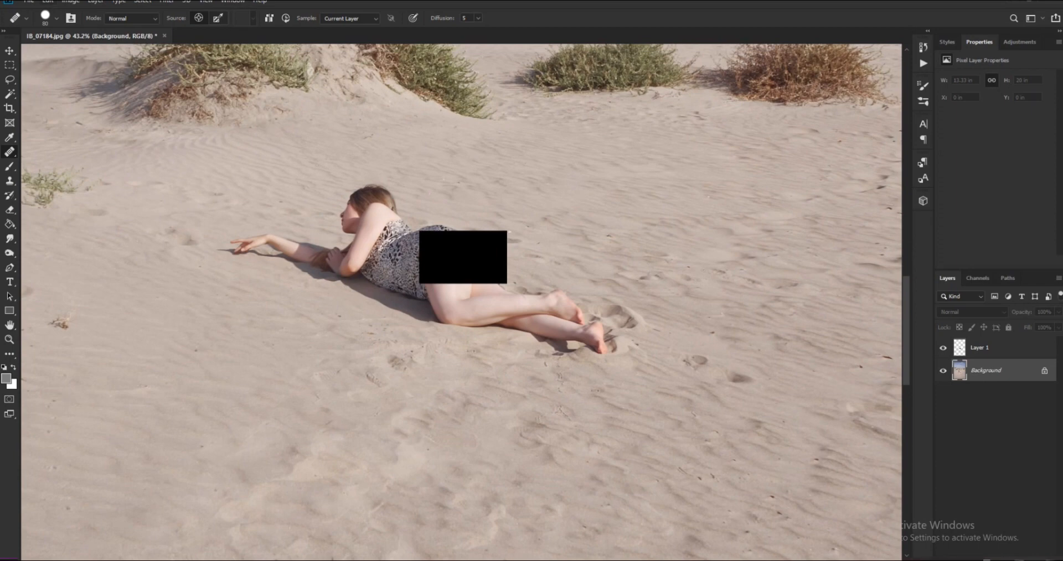
click(94, 1)
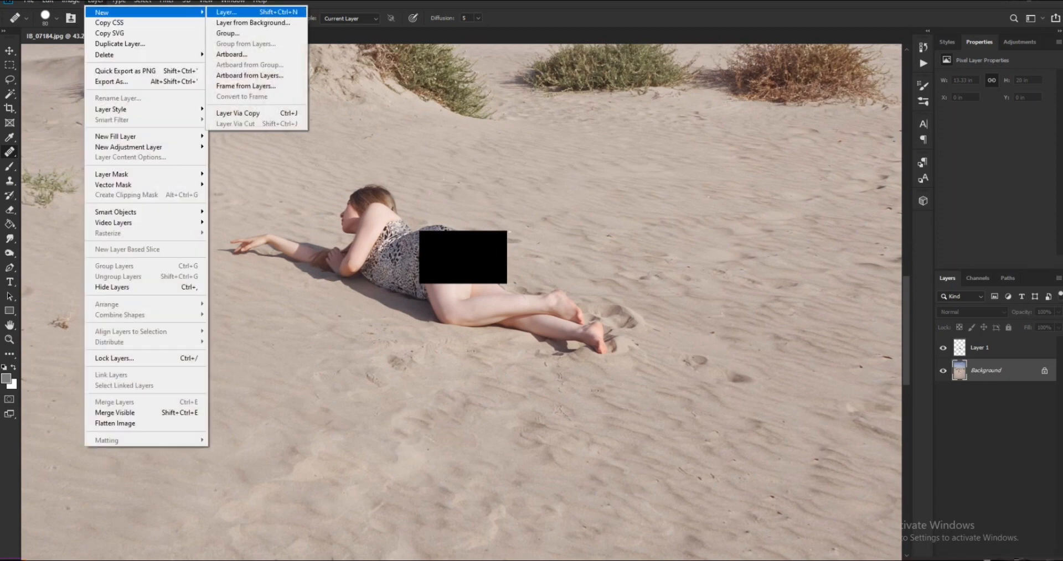
click(226, 11)
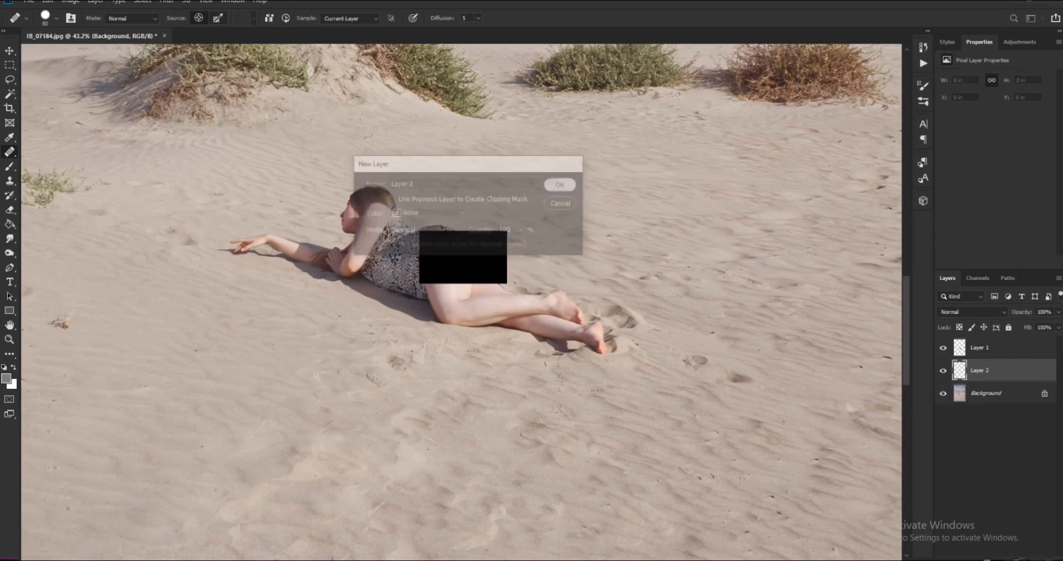
click(559, 184)
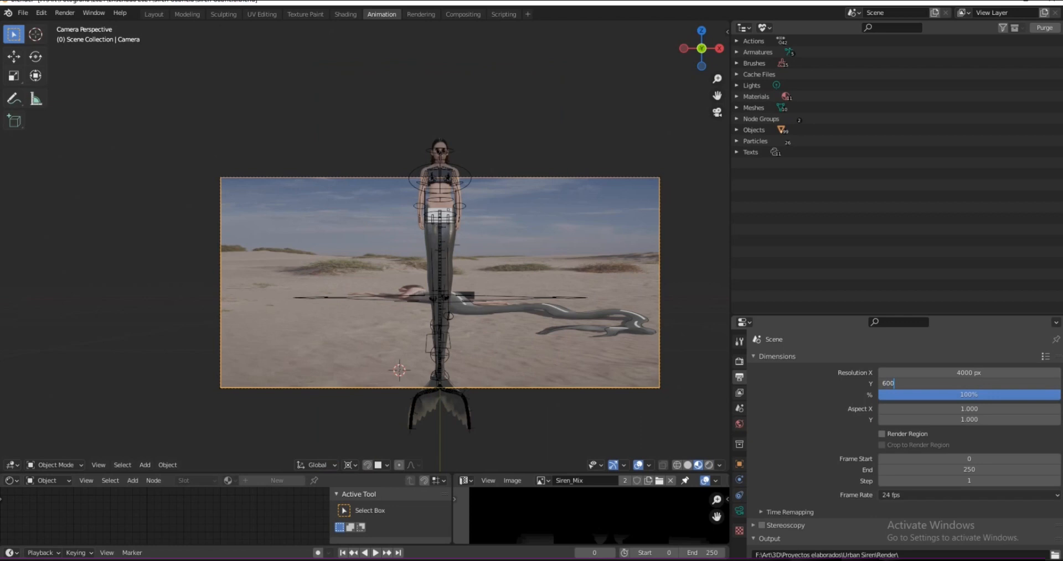
Step: Set Resolution Y to 6000 px alongside X 4000, then select the ground plane
text(6000 px)
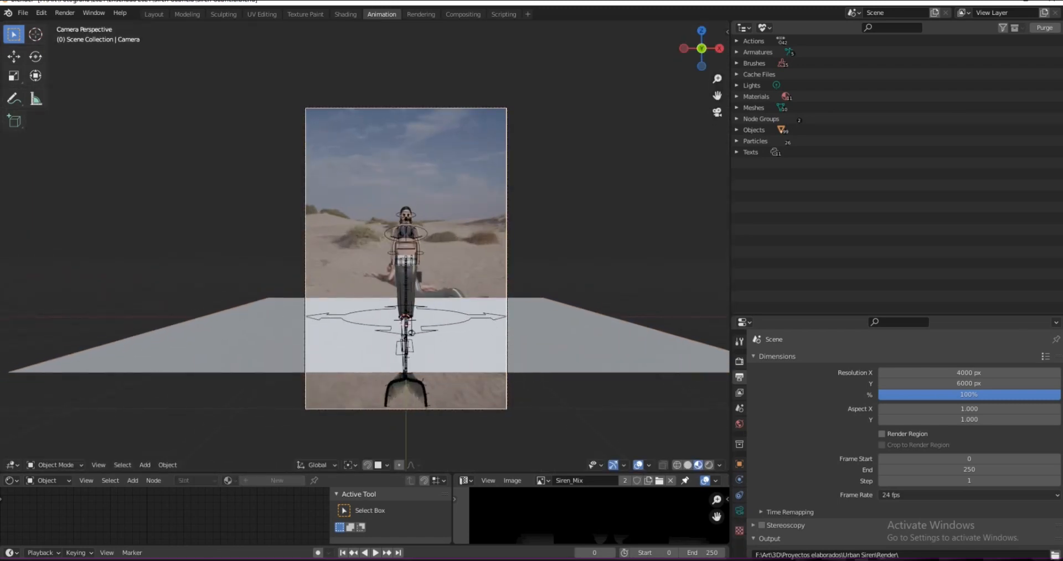
click(350, 465)
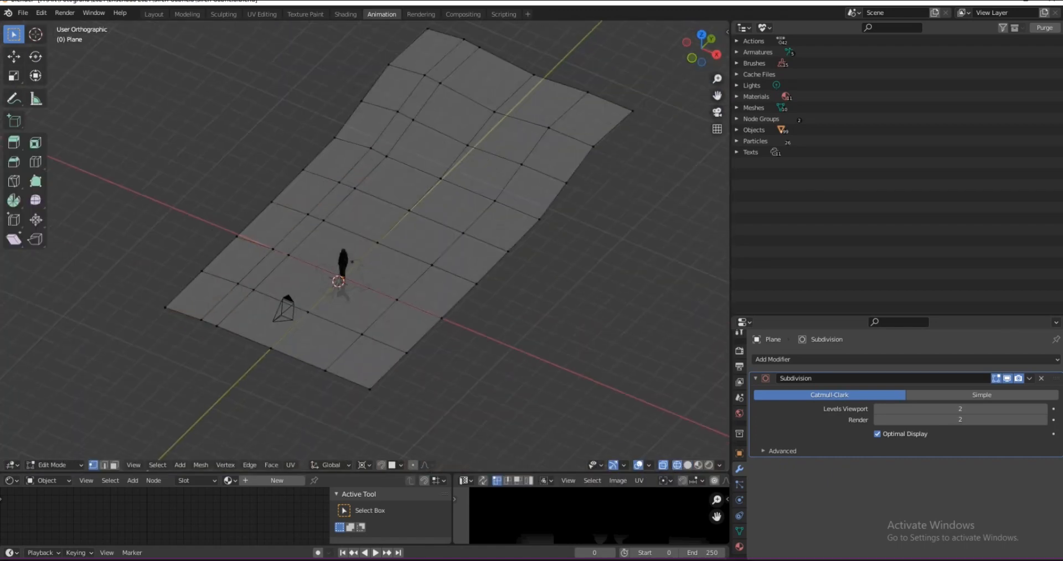
Step: Enter Edit Mode on the plane and UV-project it with Project from View
key(Tab)
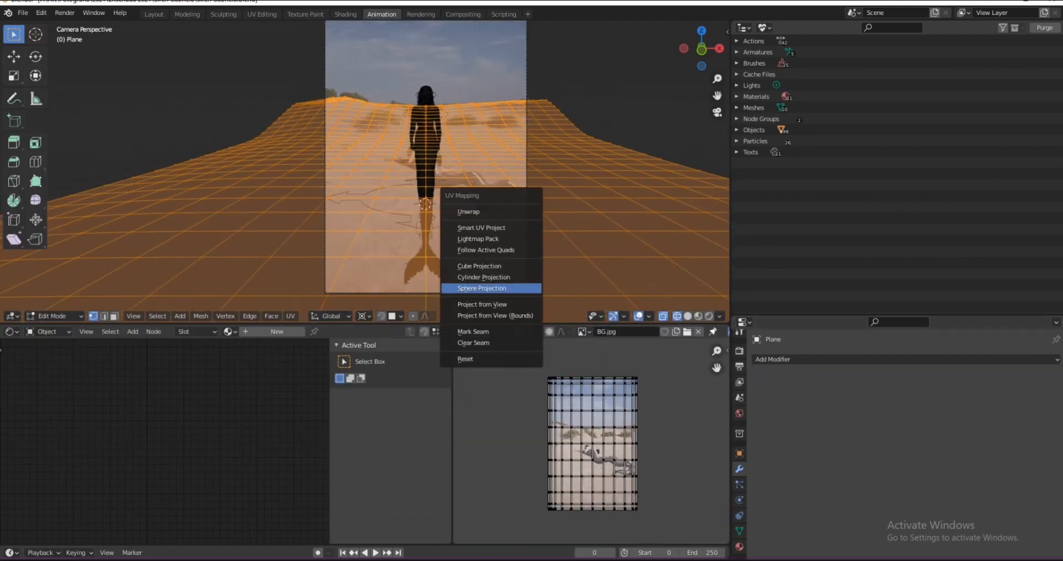
mouse_move(481, 304)
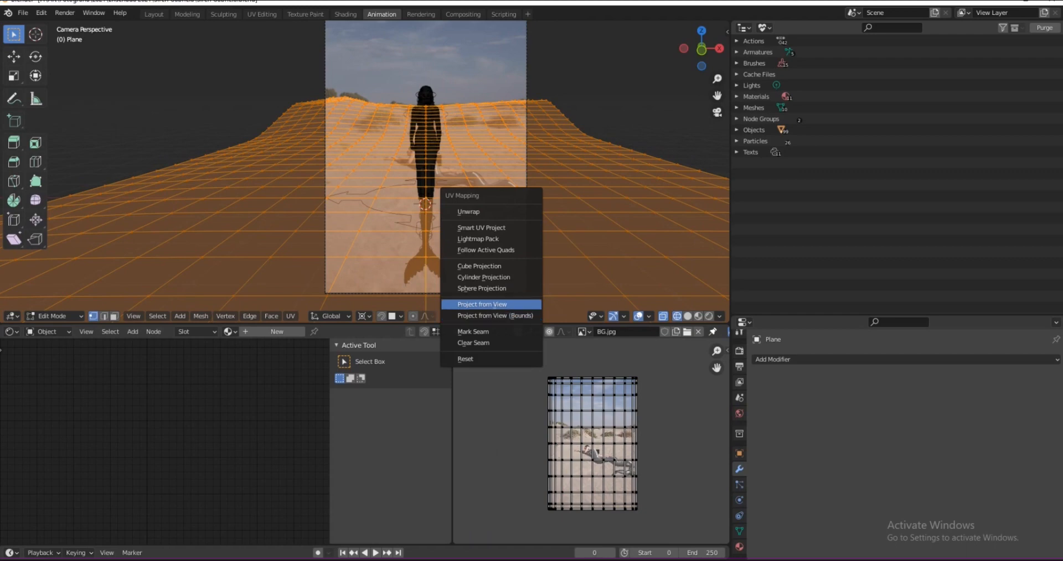
click(481, 304)
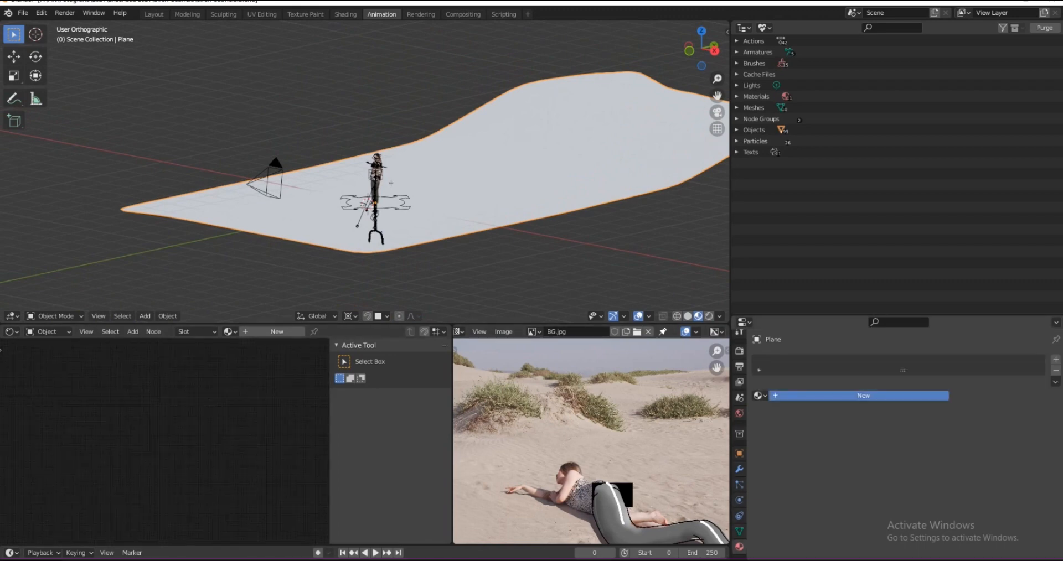
Step: Create the BG material with a BG.jpg Image Texture driving Base Color
click(863, 395)
text(bg)
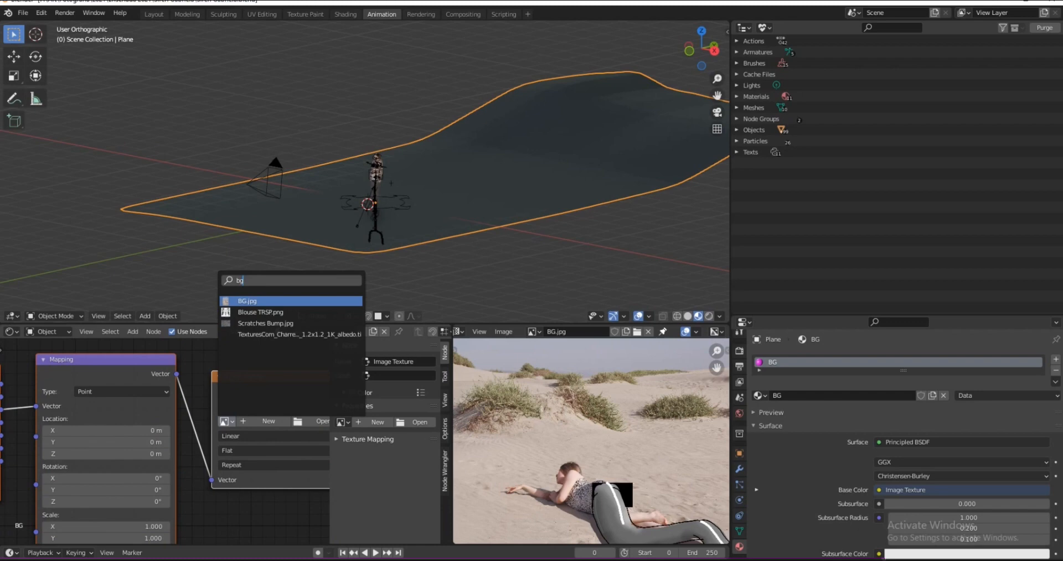
click(246, 301)
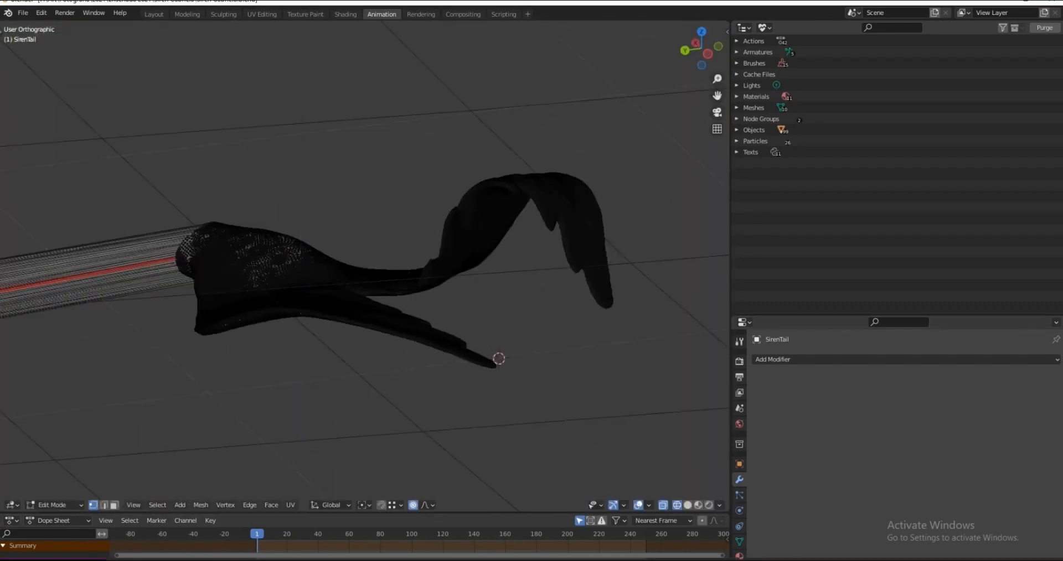
Step: Orbit the viewport around the SirenTail mesh in Edit Mode
drag(498, 359, 485, 356)
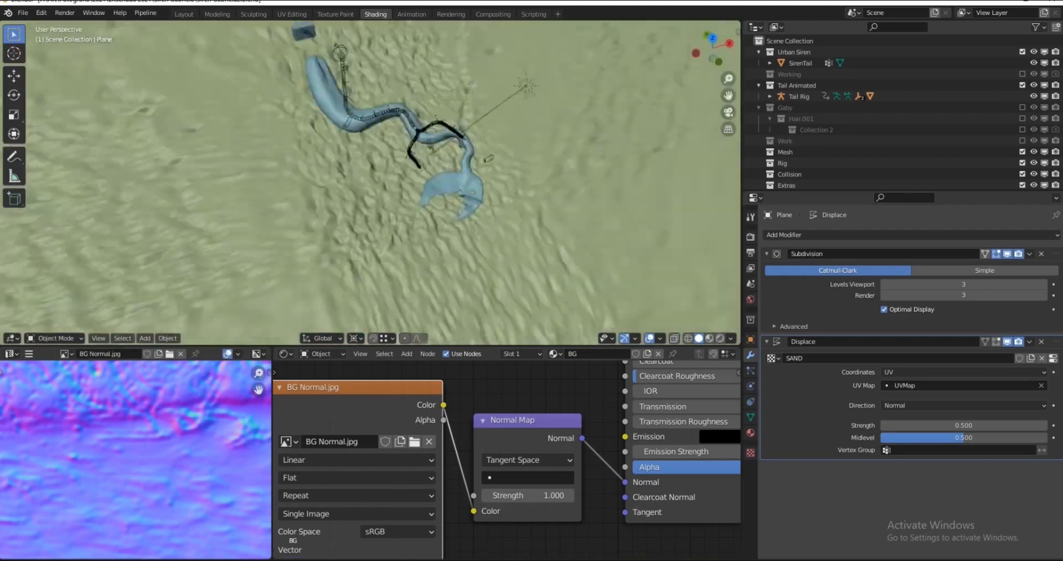
Step: Set Displace Strength to -0.1 and Subdivision Viewport and Render levels to 4
text(0.1)
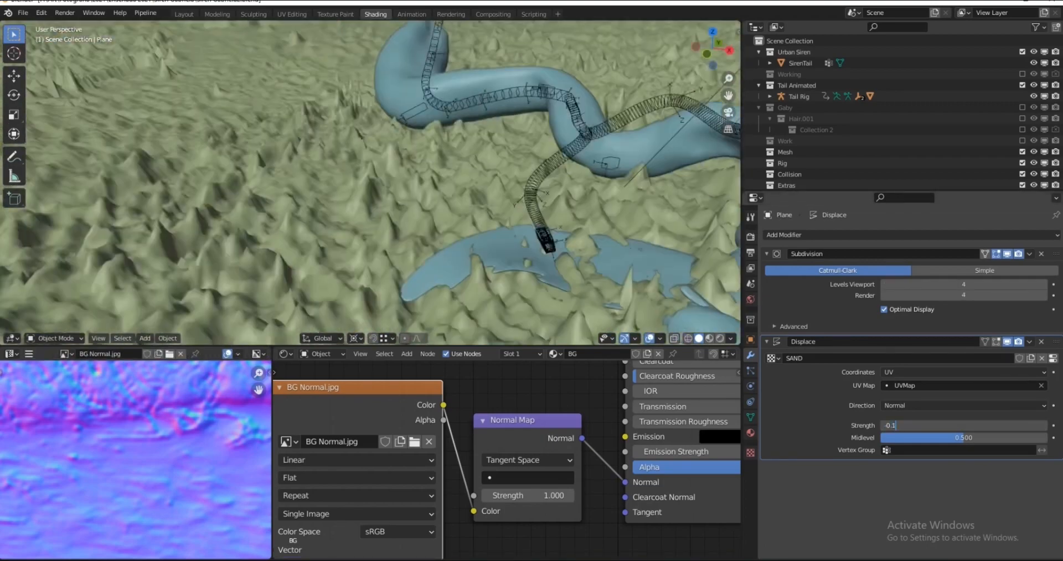
text(1)
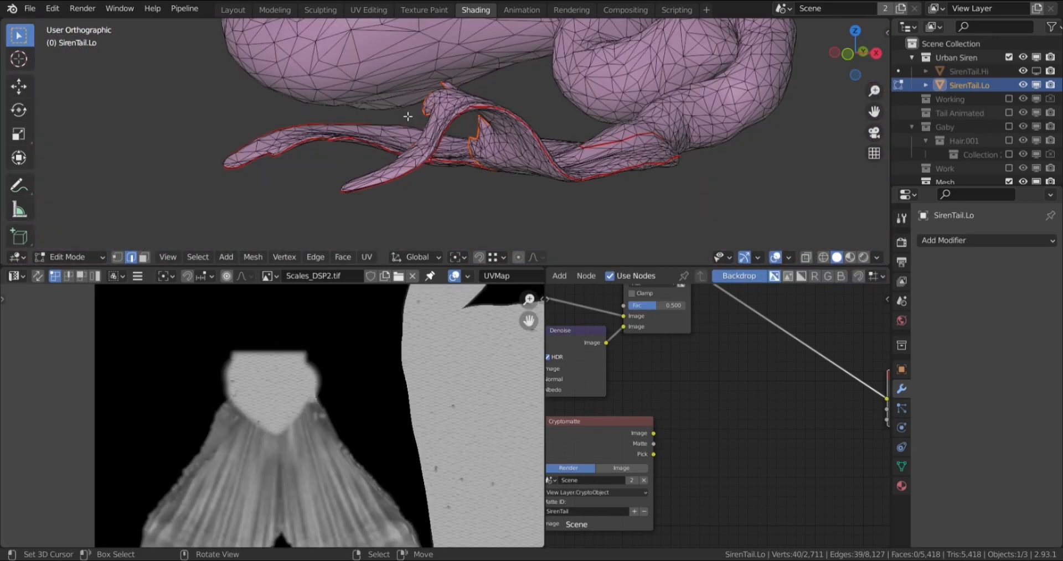
Step: Leave tail editing, tick Diffuse and Roughness/Glossy in PBR Bakes, and start the bake
key(u)
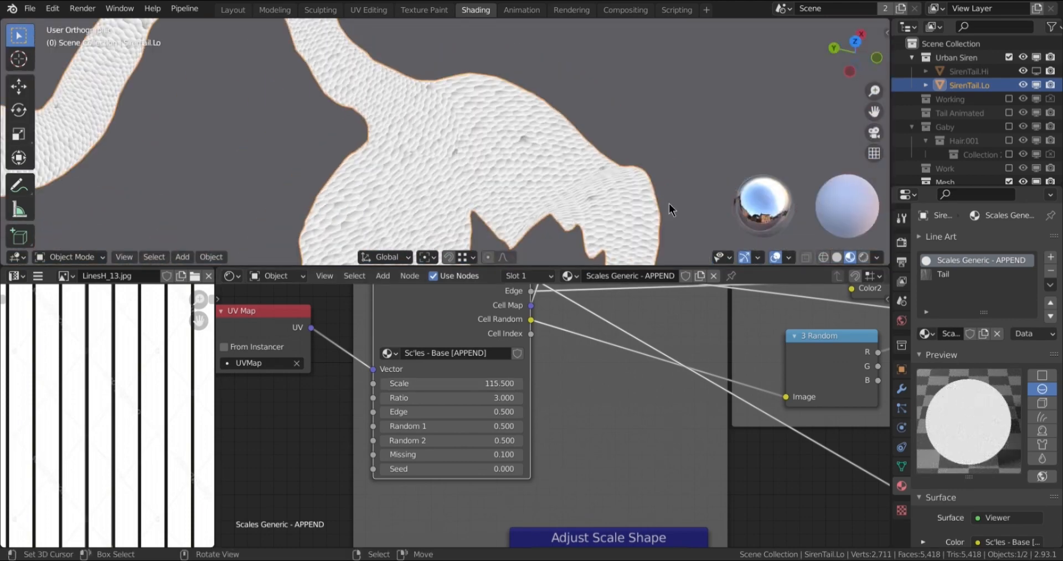
click(232, 10)
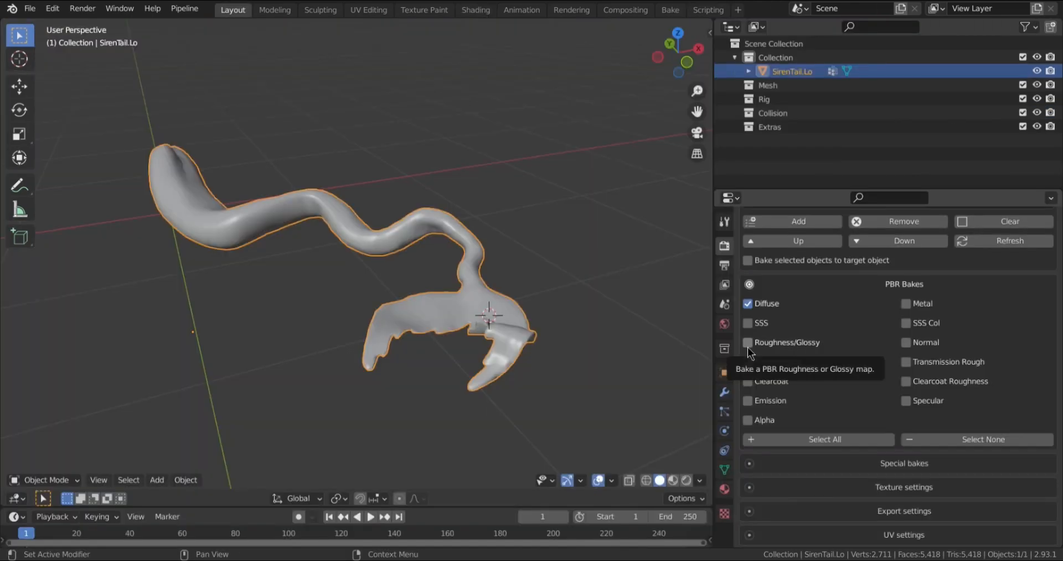
click(748, 342)
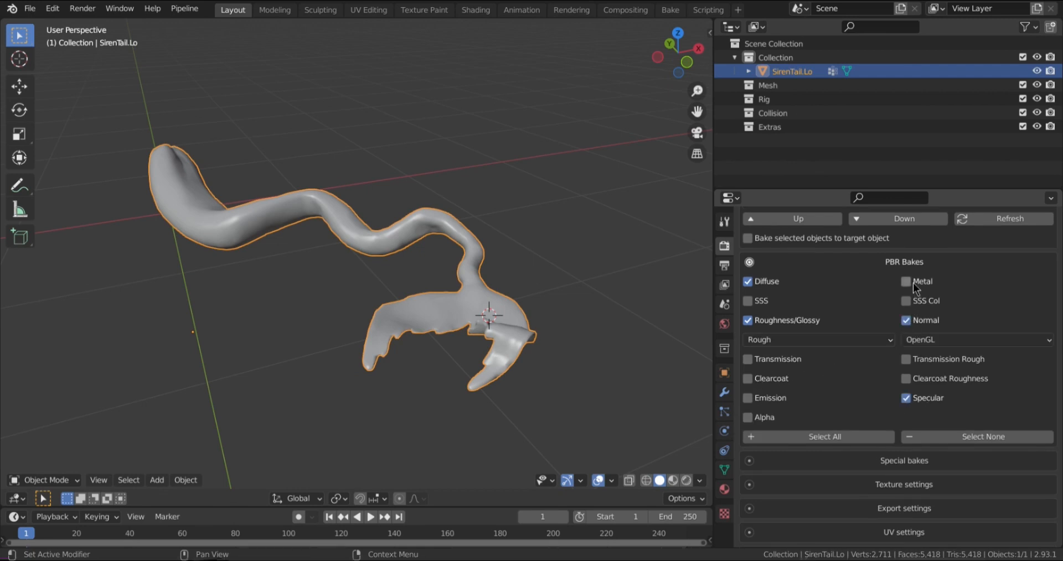
scroll(down, 3)
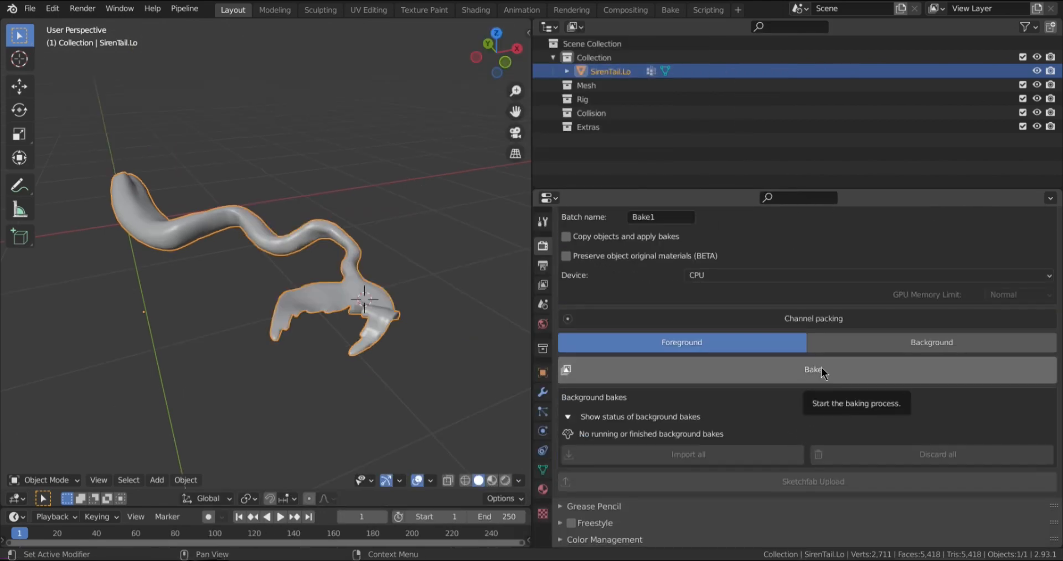
click(812, 369)
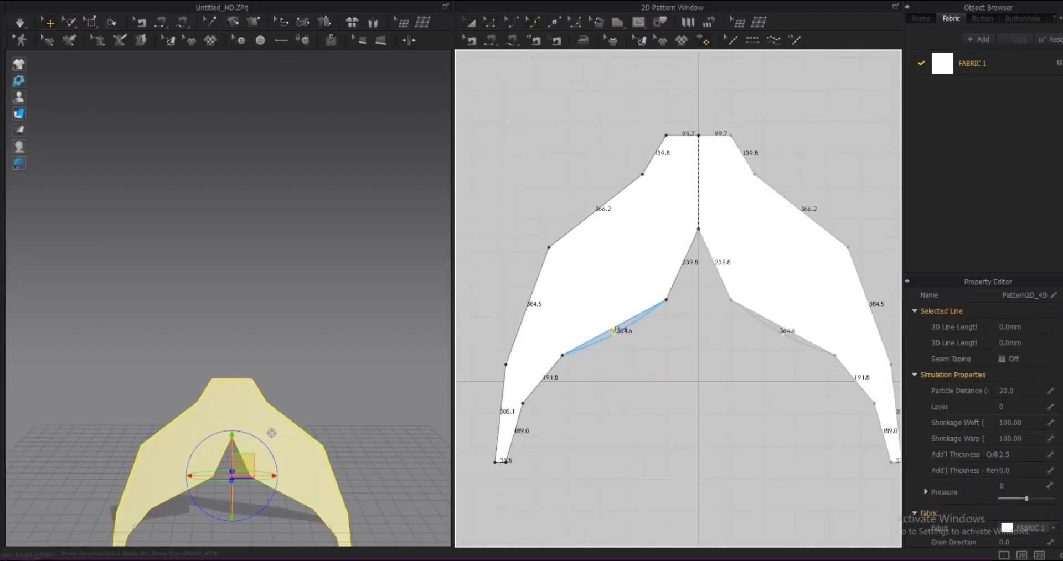
scroll(down, 3)
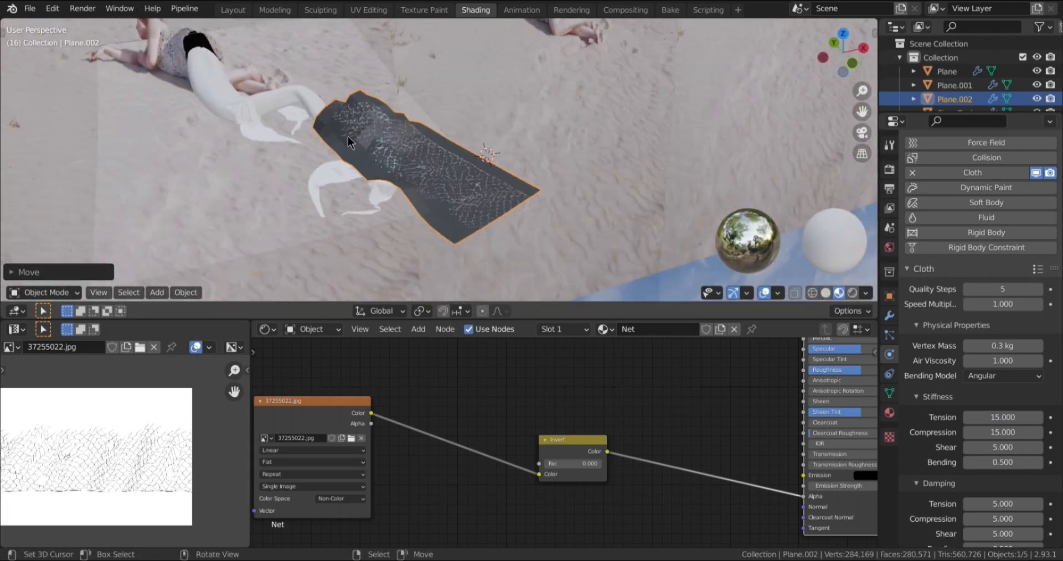
click(1021, 190)
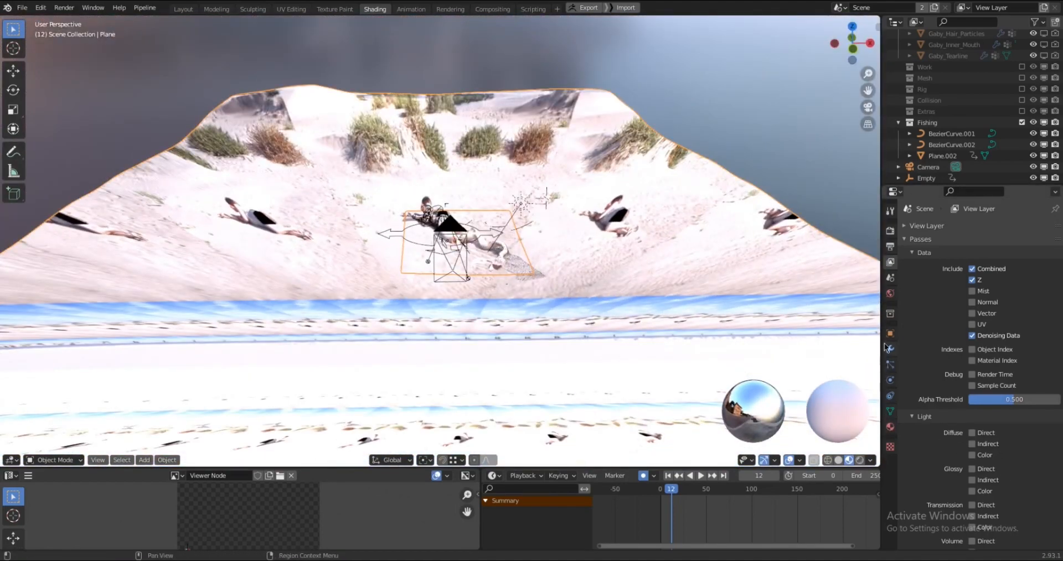
Step: Close Render Result, toggle the Plane's Shadow Catcher/Holdout, and hide Siren Fins.002 from camera rays
click(890, 333)
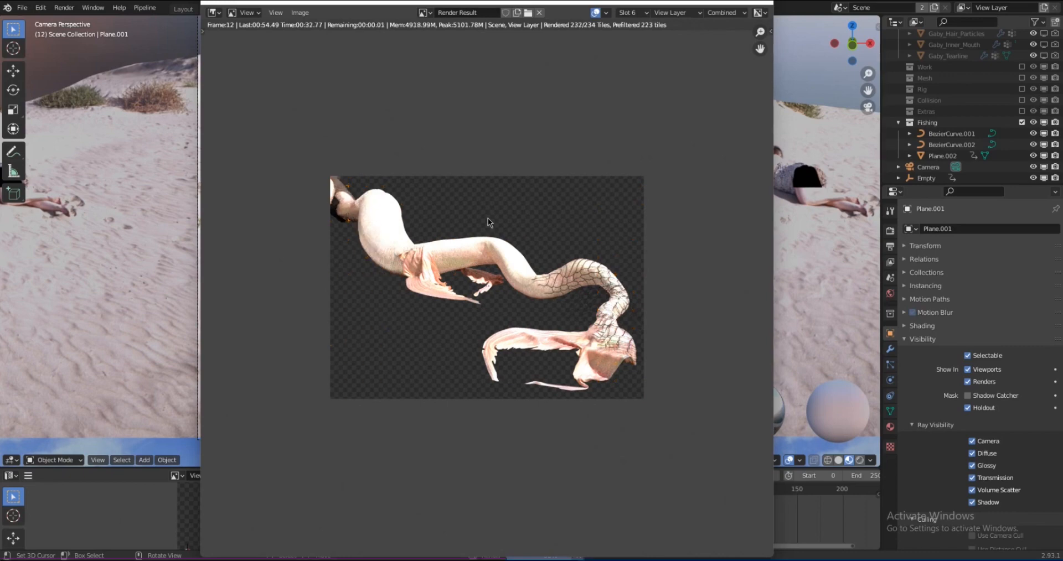
click(374, 7)
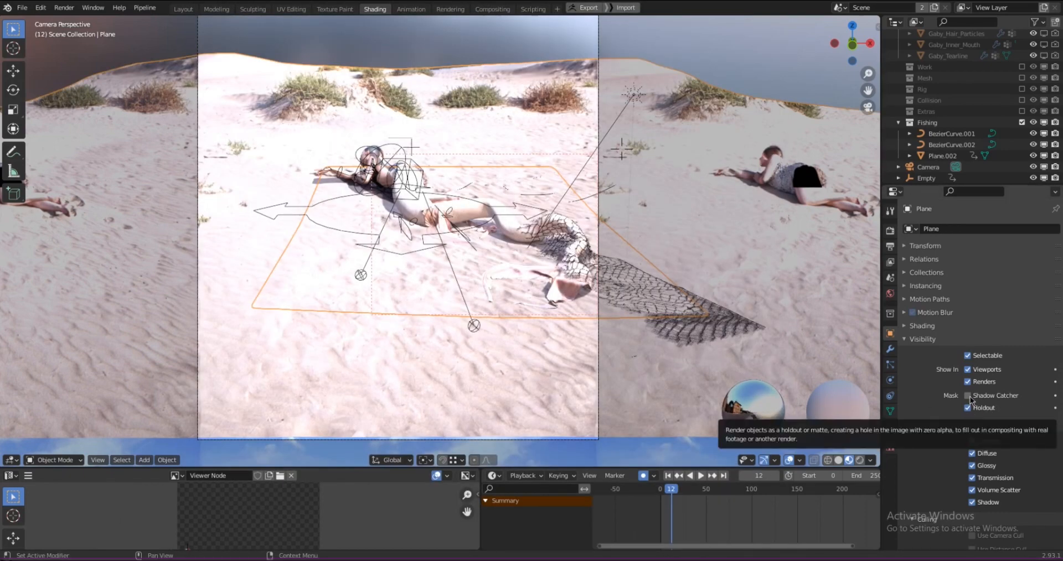
click(967, 407)
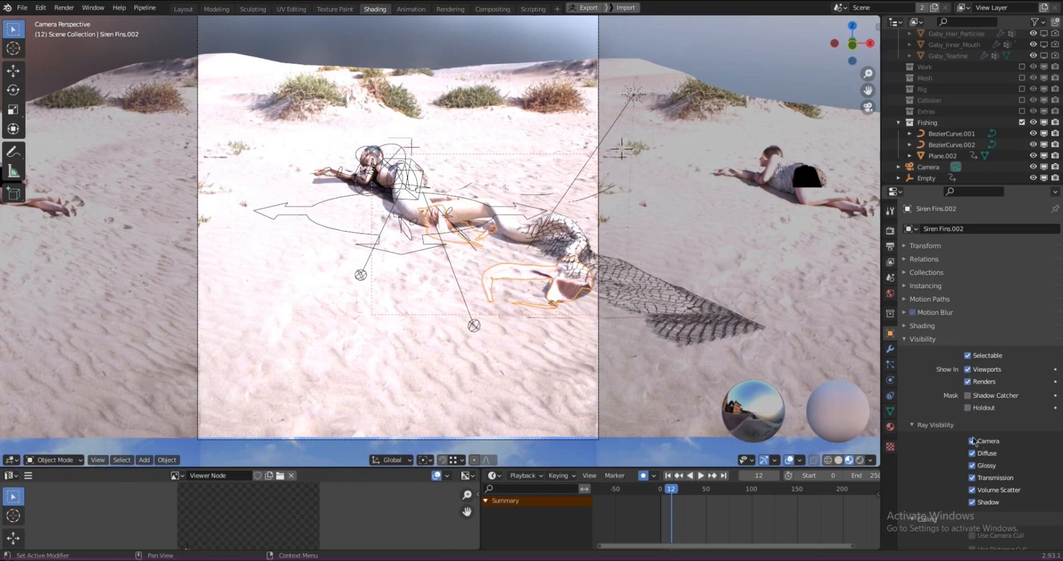
click(942, 156)
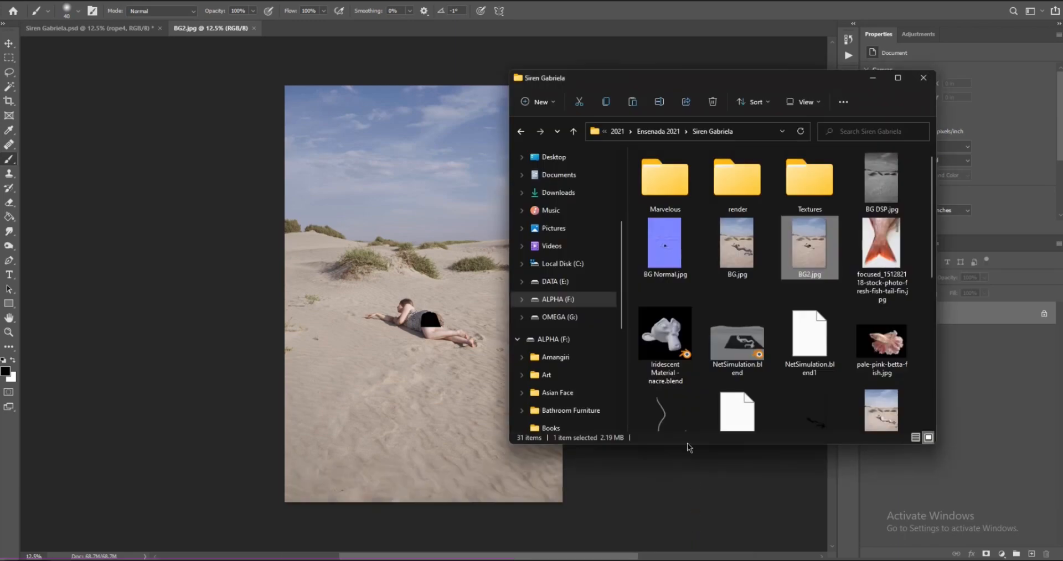
Step: Hide the Tail layer and lower the Shadow layer's opacity to 55%
scroll(down, 3)
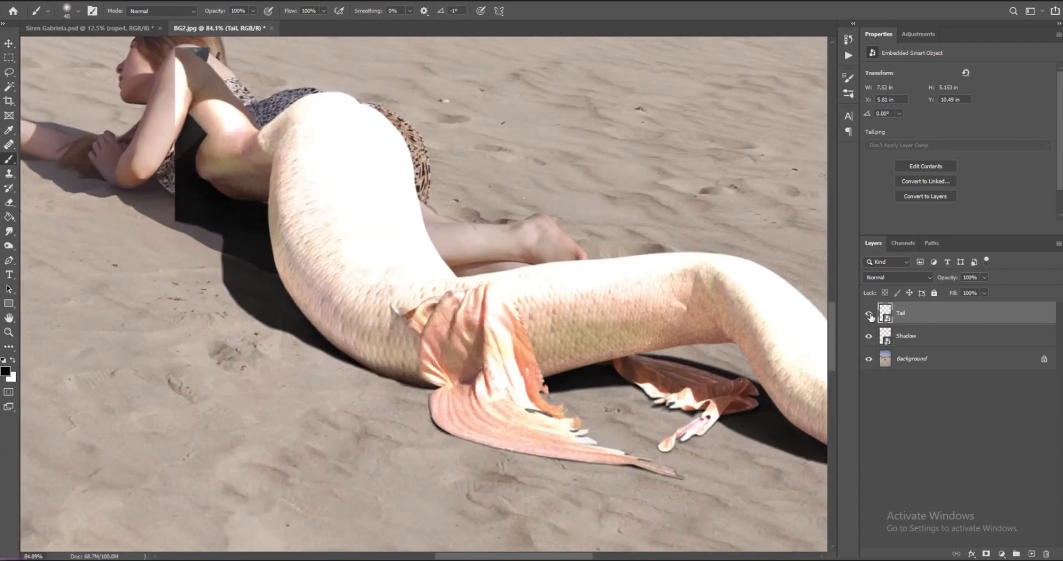
click(869, 316)
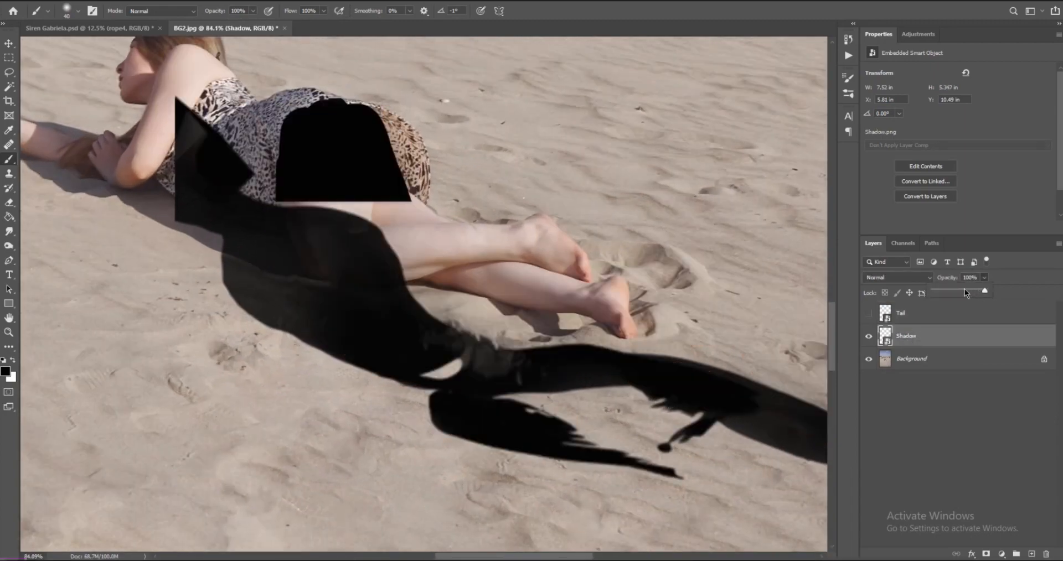
drag(984, 292, 961, 292)
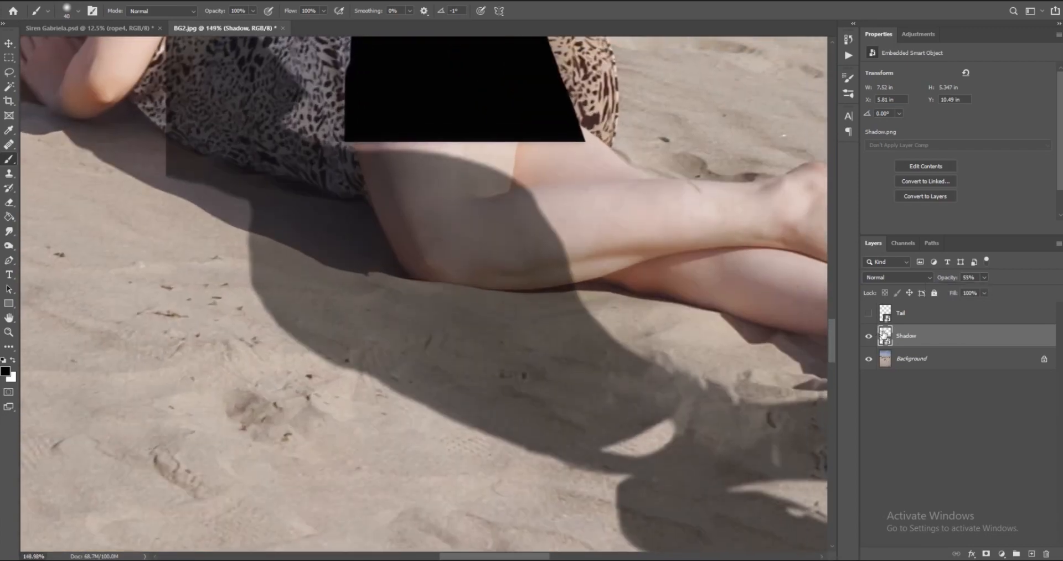
click(78, 23)
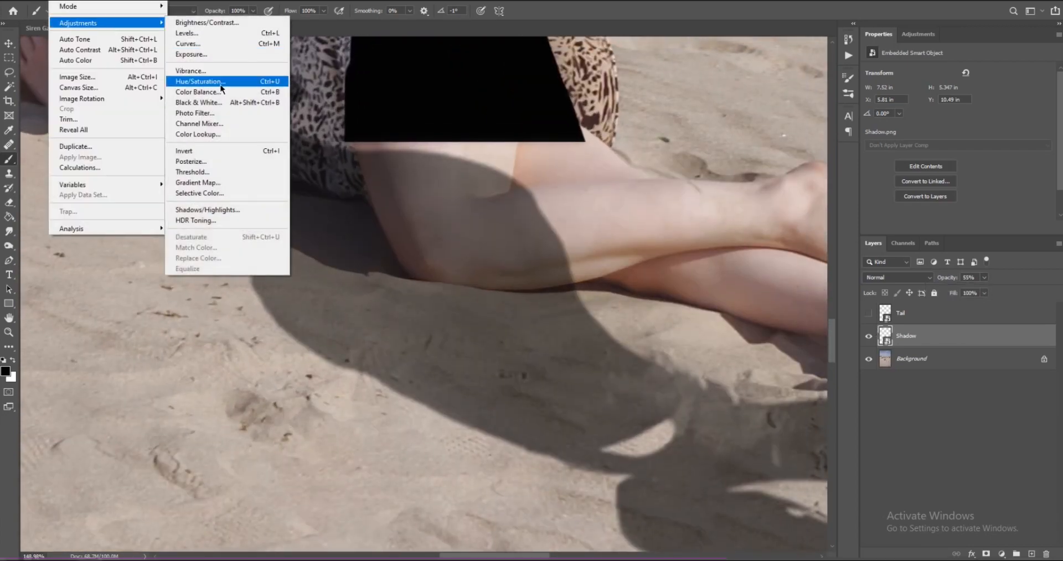
Step: Colorize the Shadow layer with Hue/Saturation: Hue 241, Saturation 33, Lightness 15
click(199, 81)
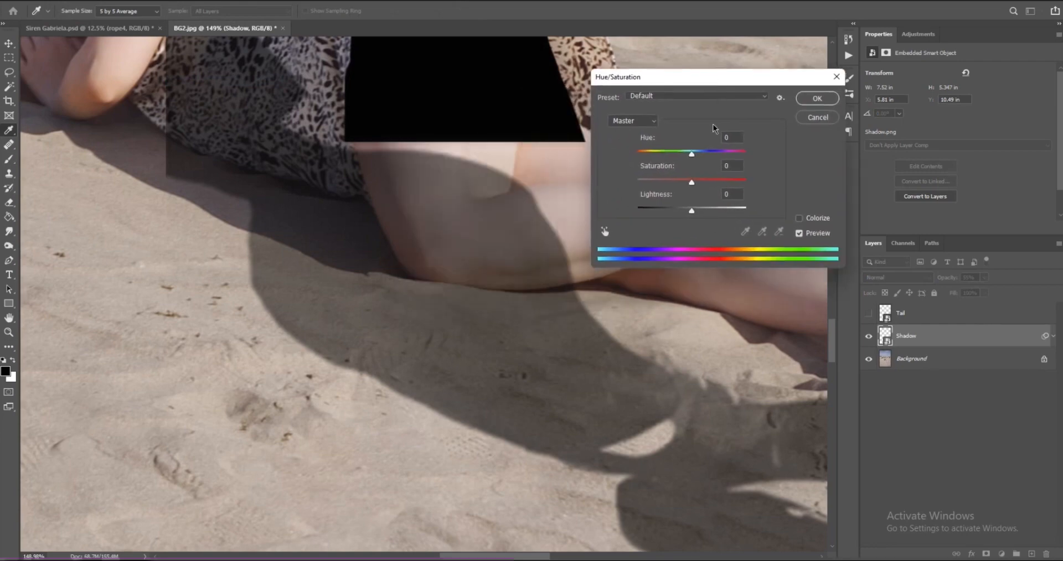
click(800, 219)
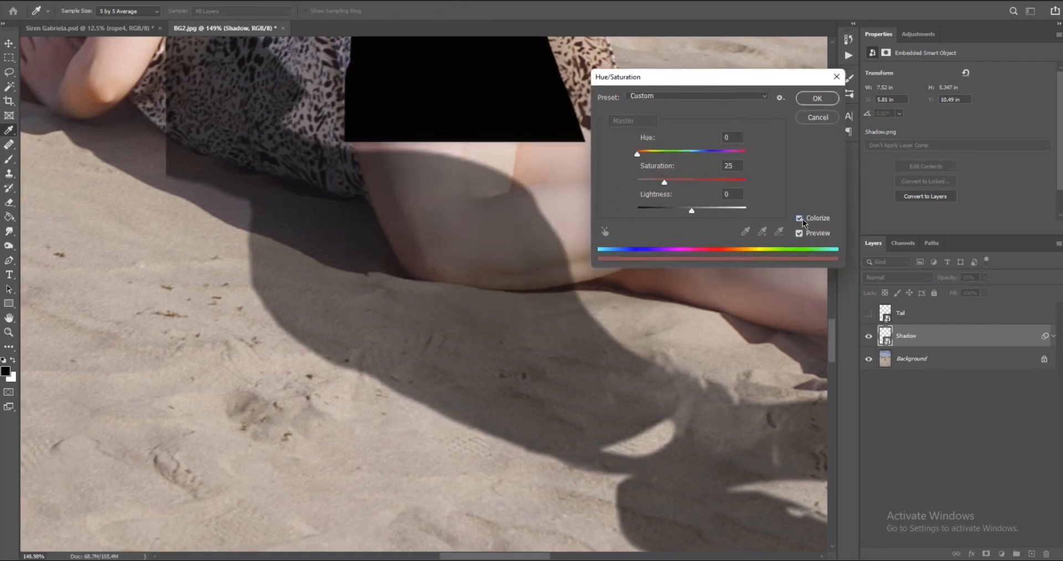
drag(663, 181, 696, 181)
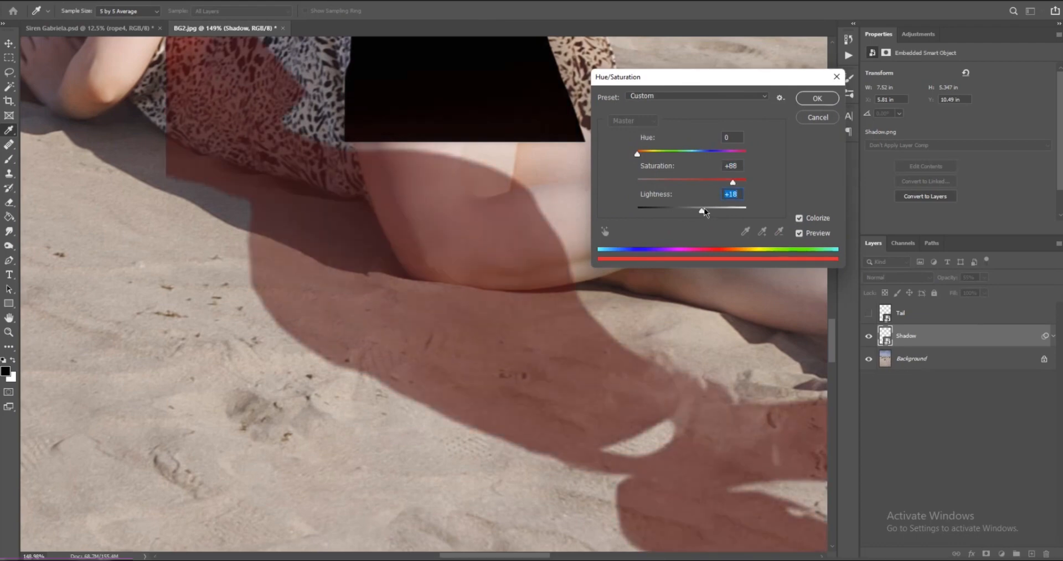
drag(637, 153, 683, 153)
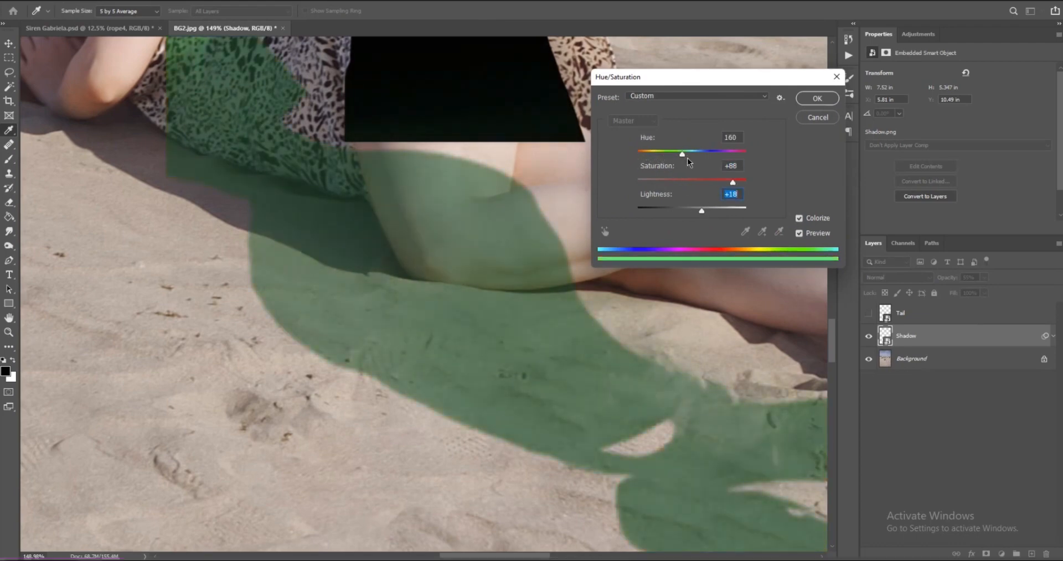
drag(683, 151, 707, 152)
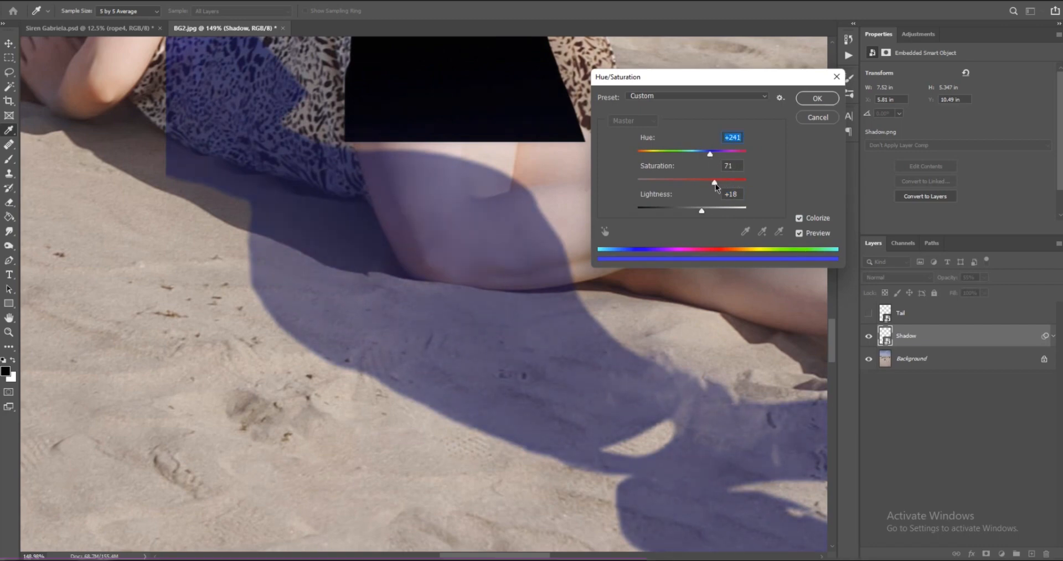
drag(713, 181, 672, 182)
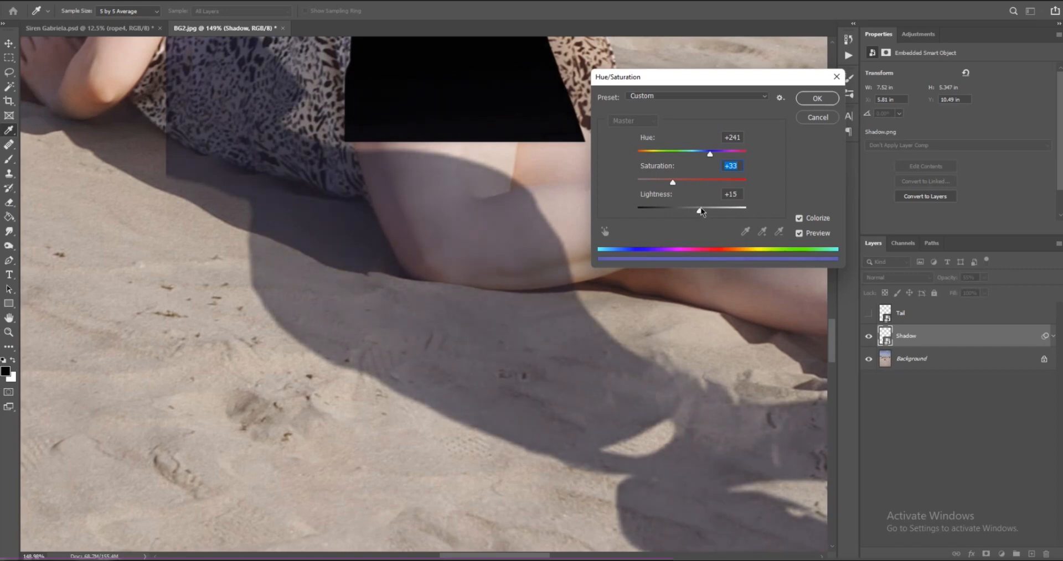
drag(698, 211, 703, 210)
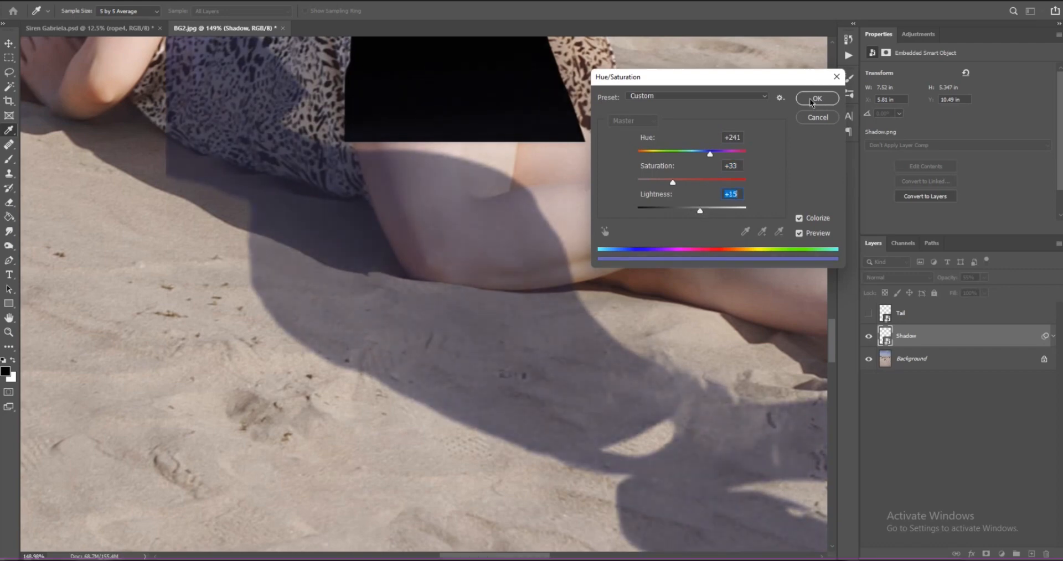
click(816, 99)
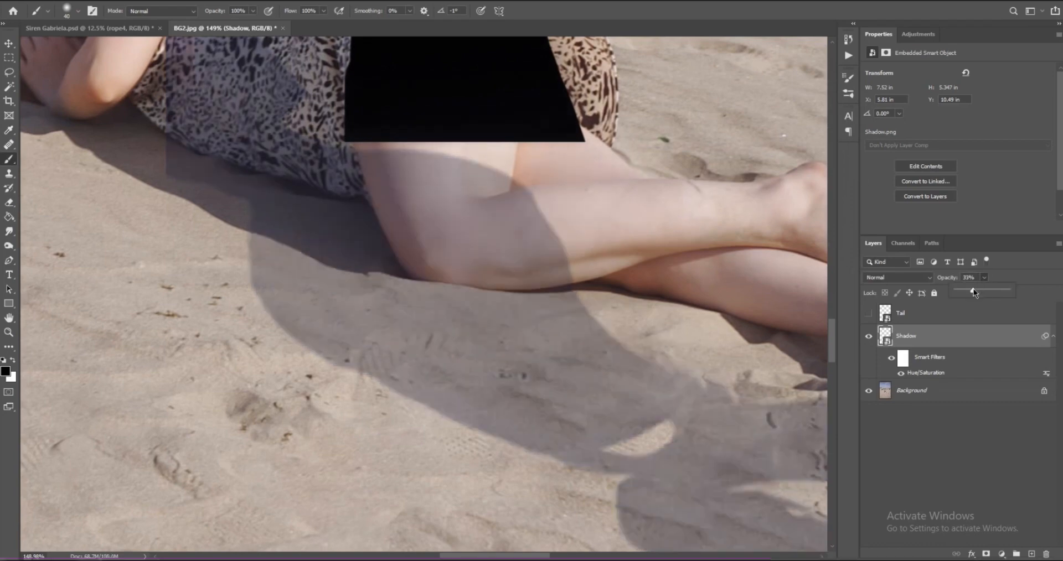
Step: Set the Shadow layer's opacity to about 66%
drag(970, 292, 988, 291)
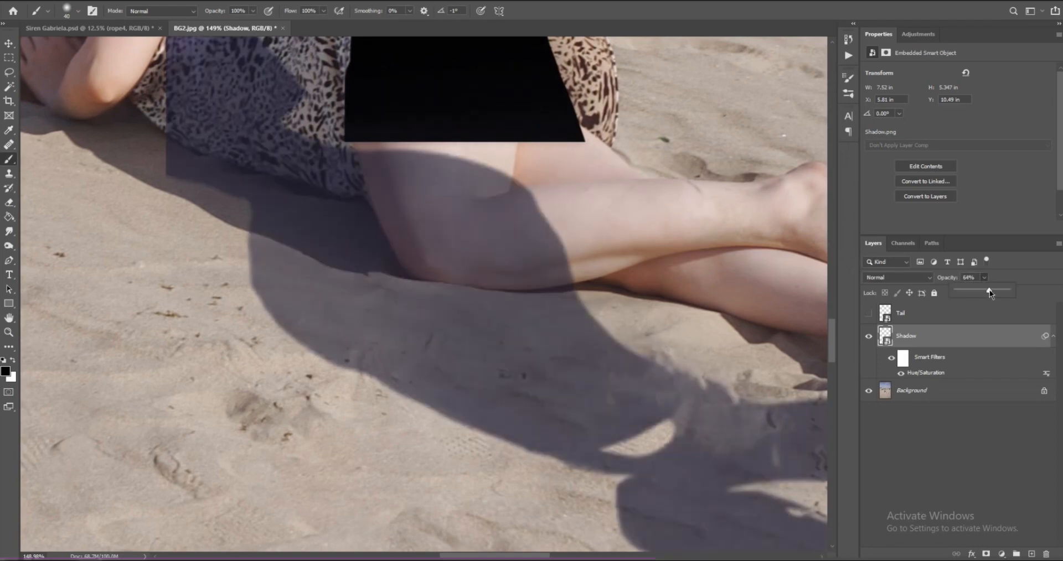
drag(987, 291, 990, 292)
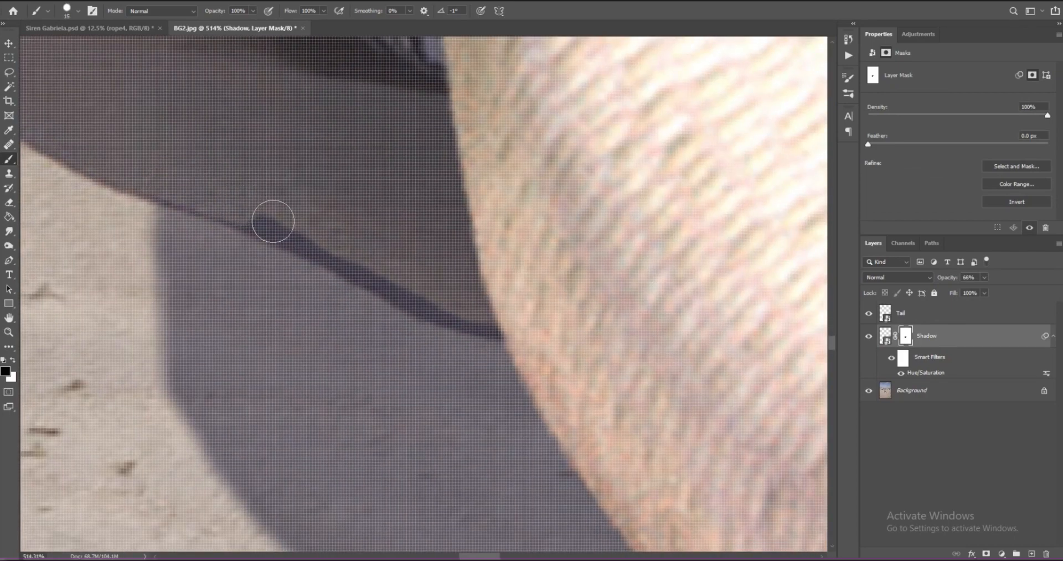
Step: Mask the shadow's dark tail edge, lower its tint saturation, and reveal the dress over the tail
drag(272, 221, 487, 317)
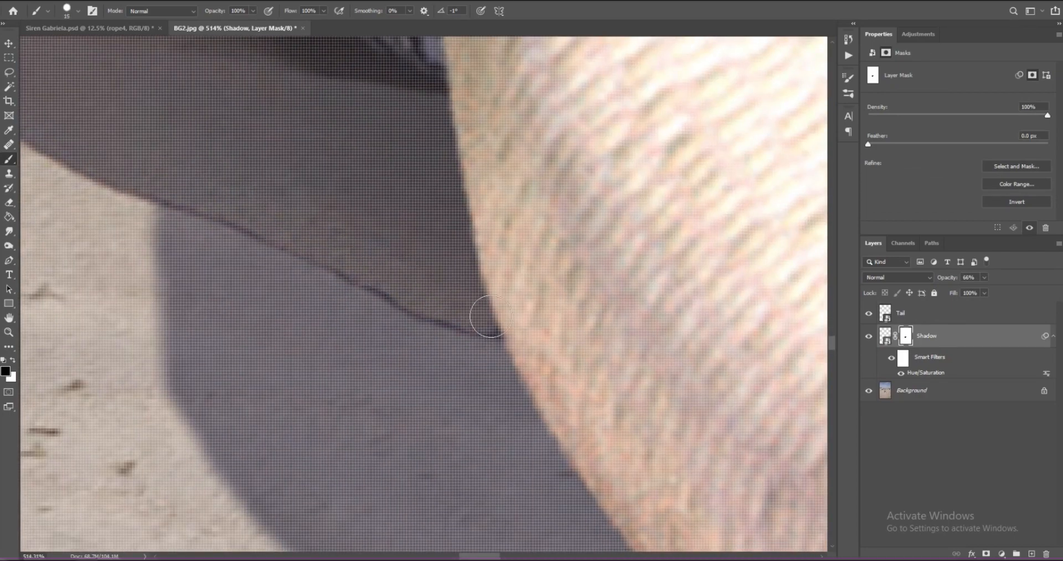
double_click(926, 373)
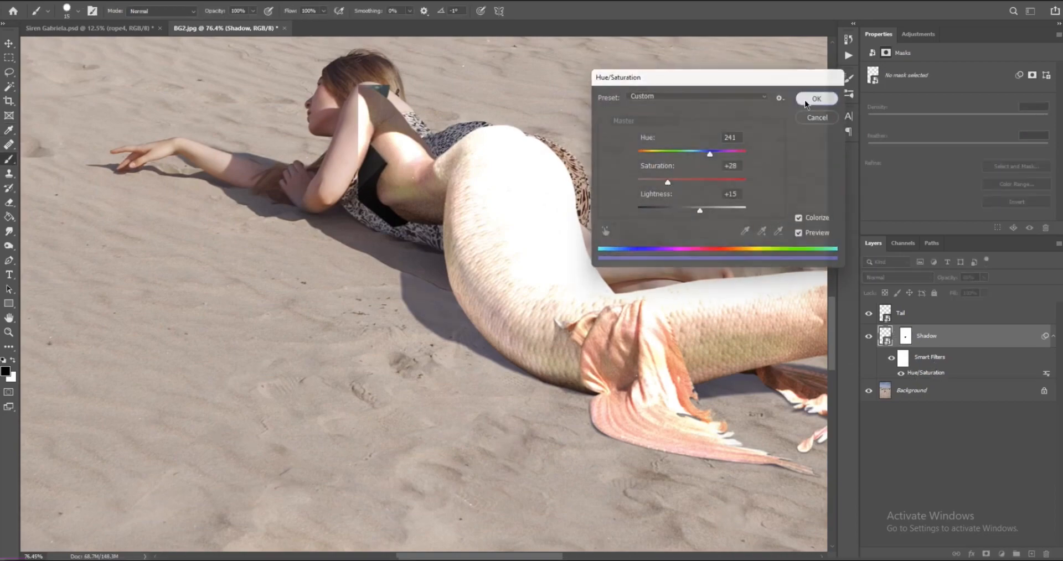
click(816, 99)
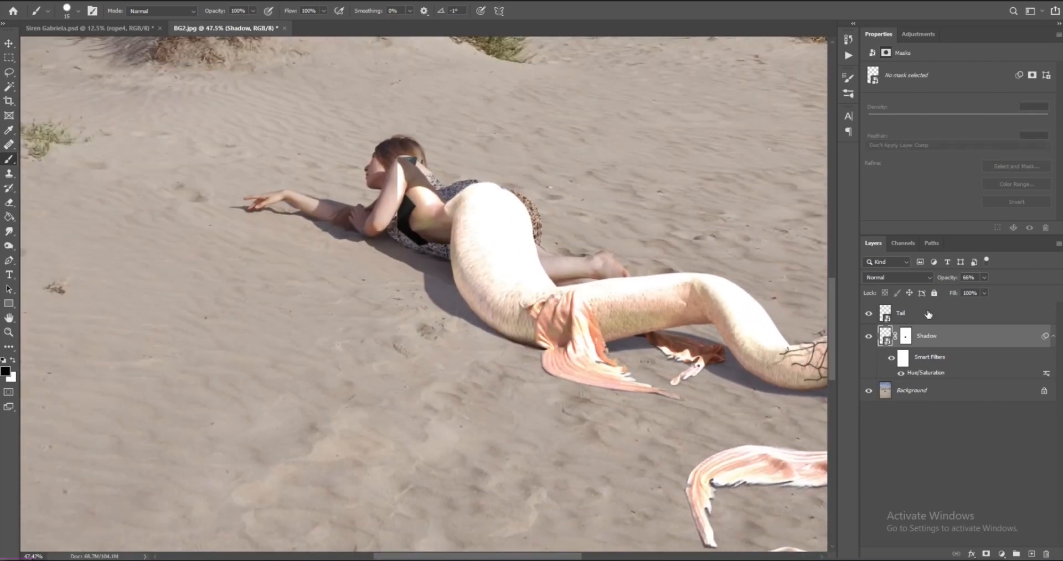
click(941, 313)
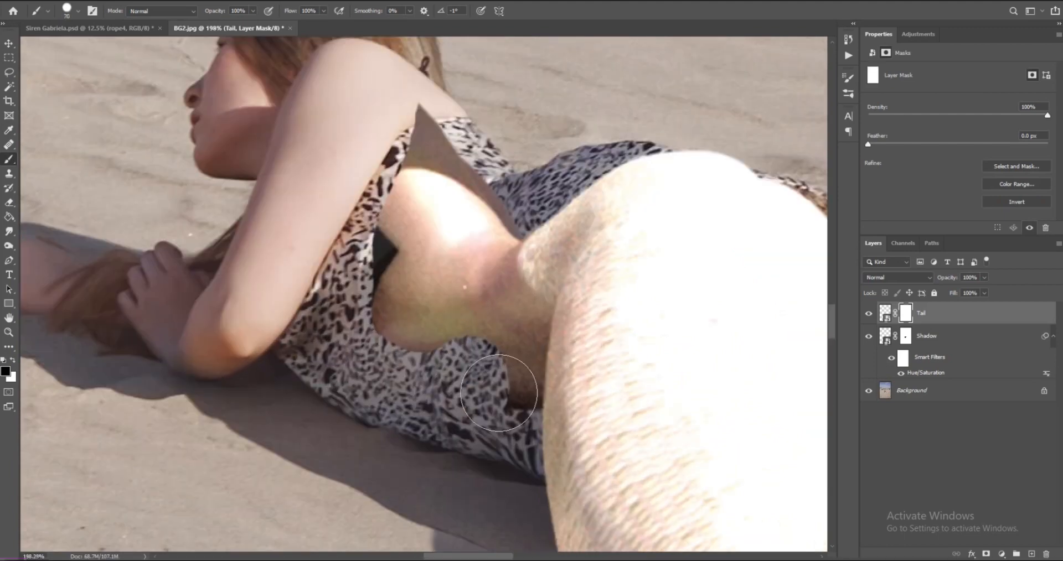
drag(498, 393, 369, 298)
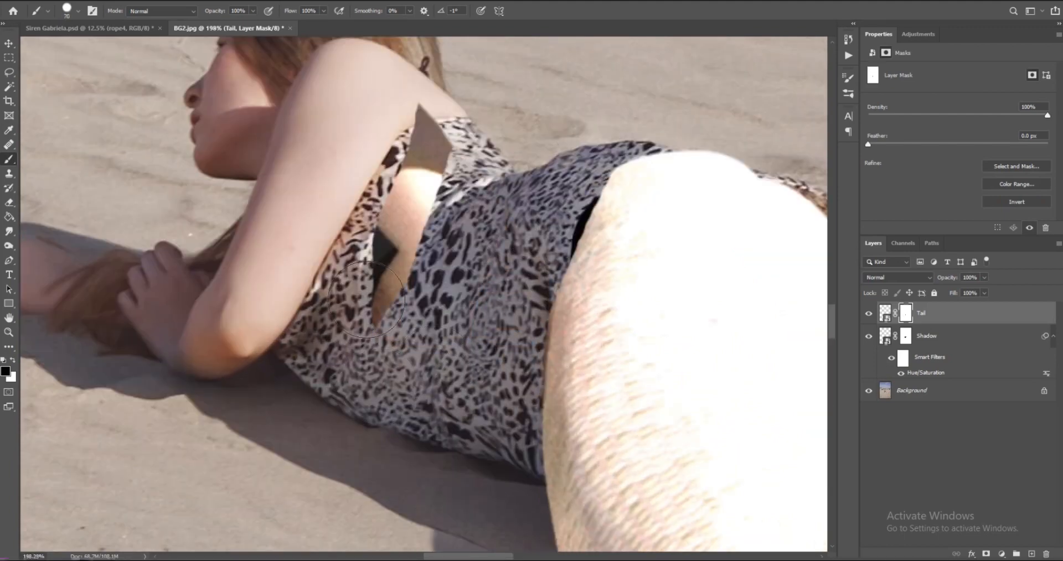